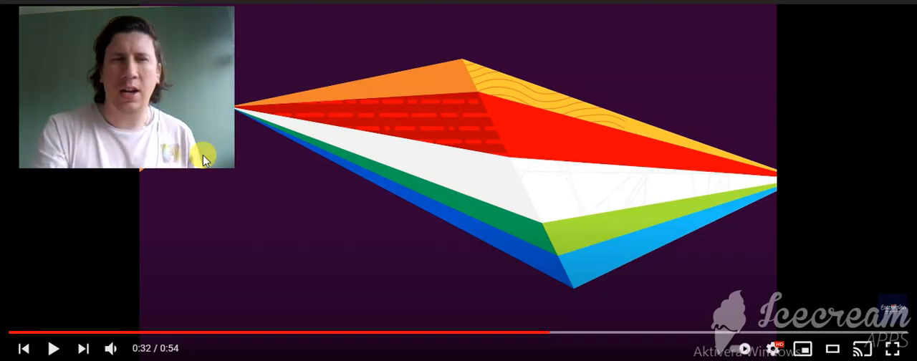
- Resume playback of the paused YouTube video with the presenter and geometric graphic
{"action": "left_click", "coordinate": [54, 348]}
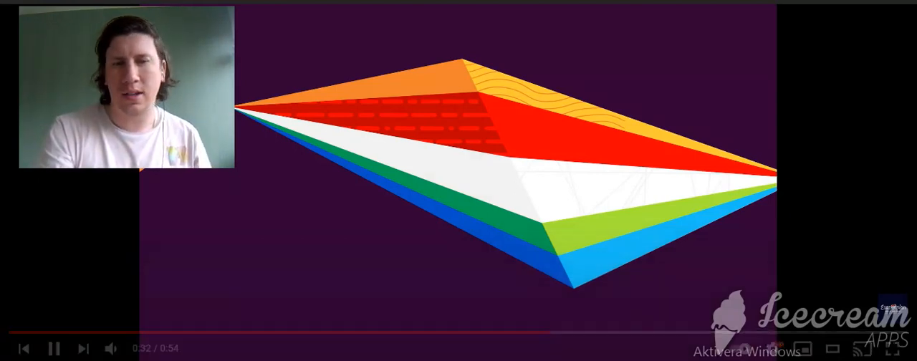